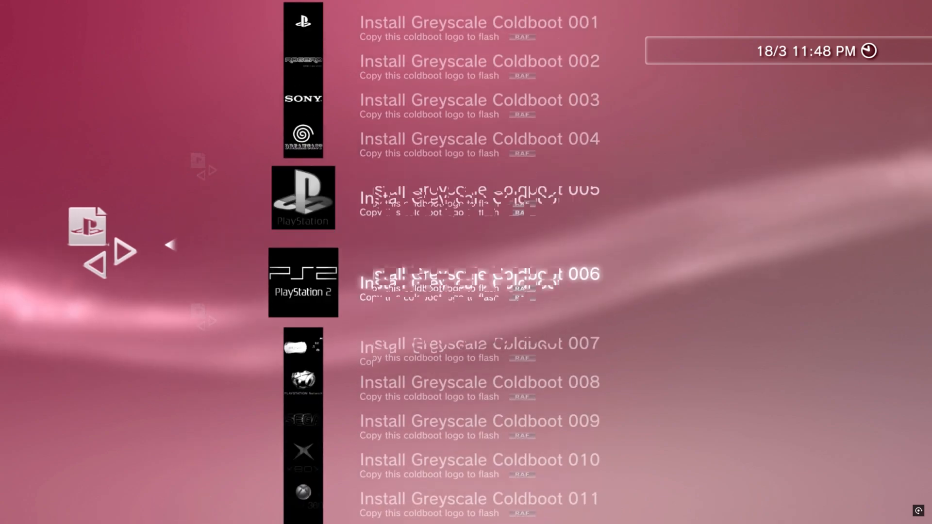
scroll("down", 3)
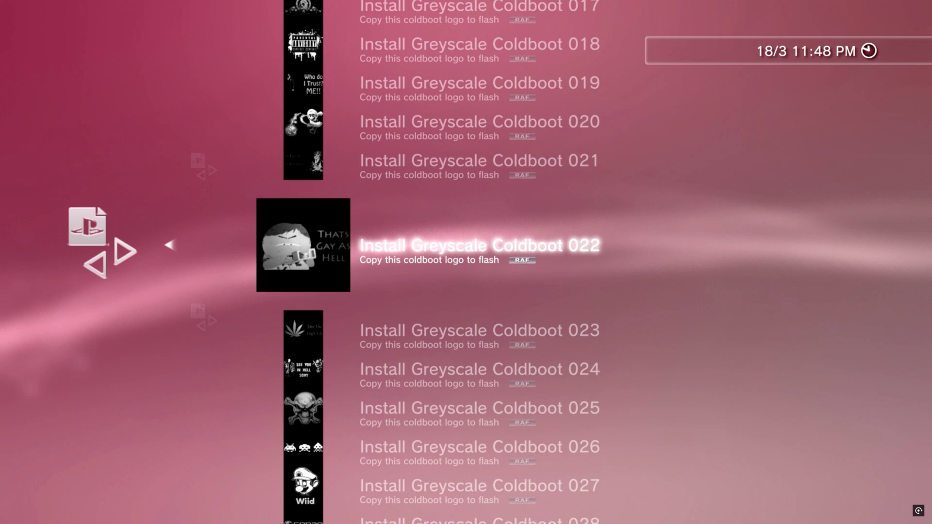
scroll("down", 3)
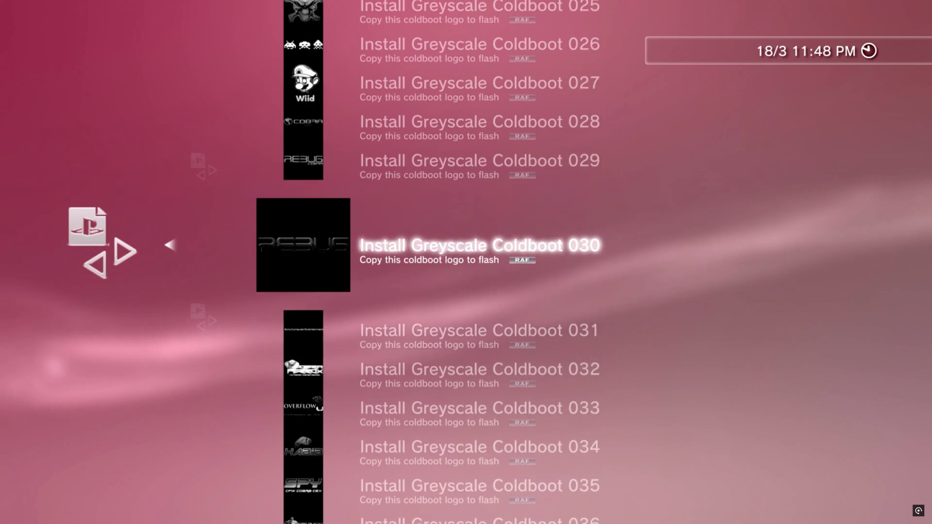
scroll("down", 3)
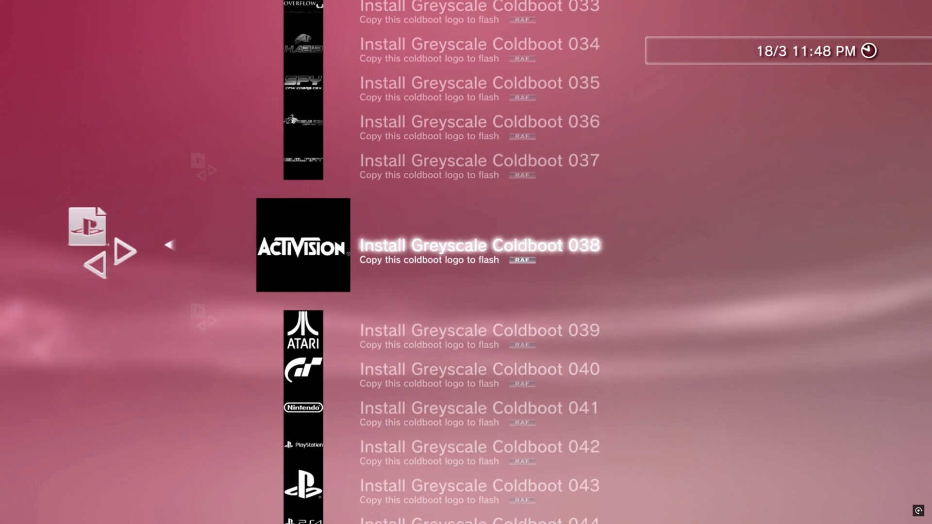
scroll("down", 3)
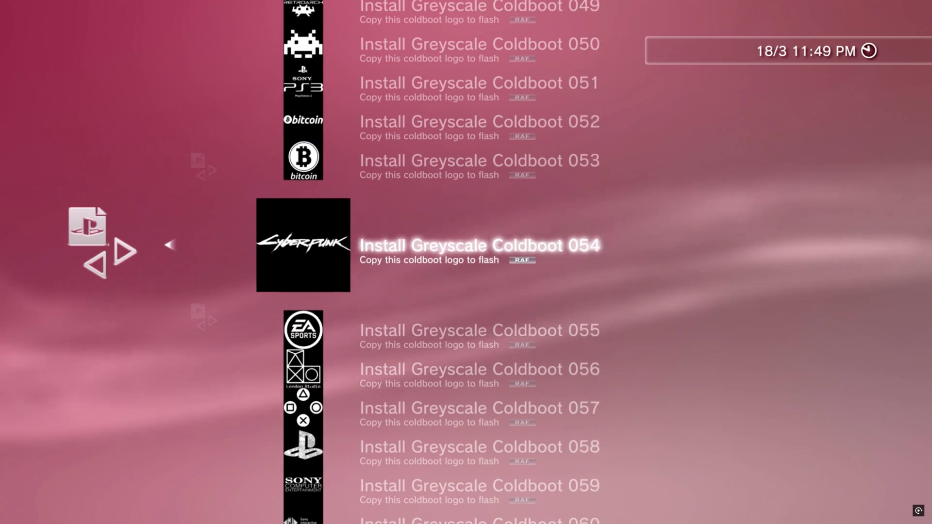
scroll("down", 3)
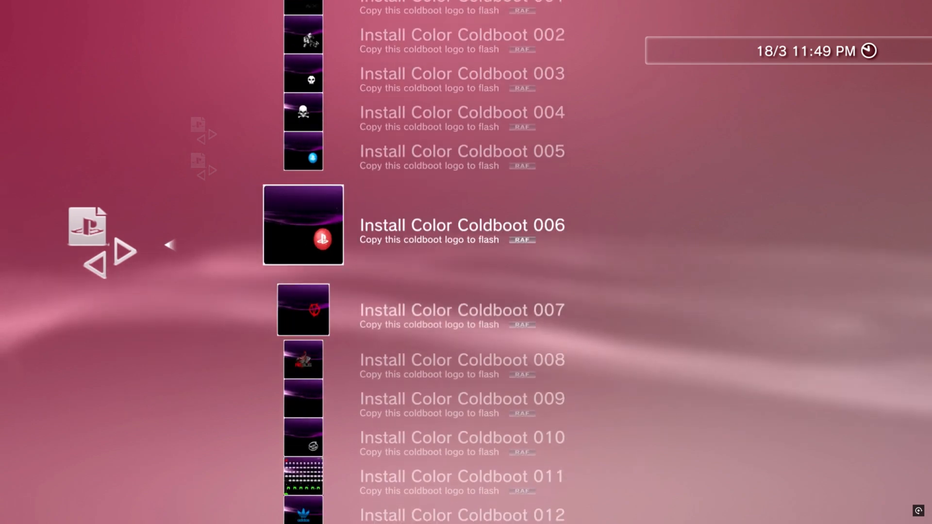
scroll("down", 3)
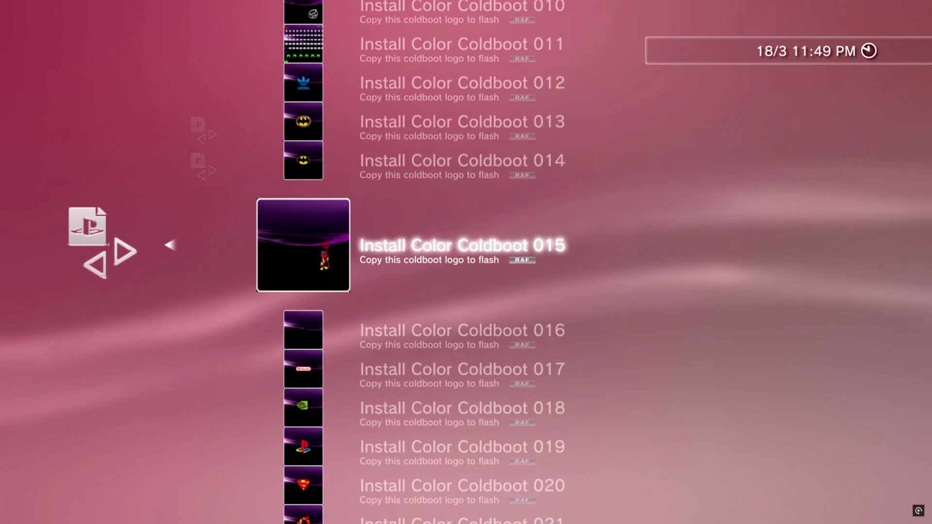
scroll("down", 3)
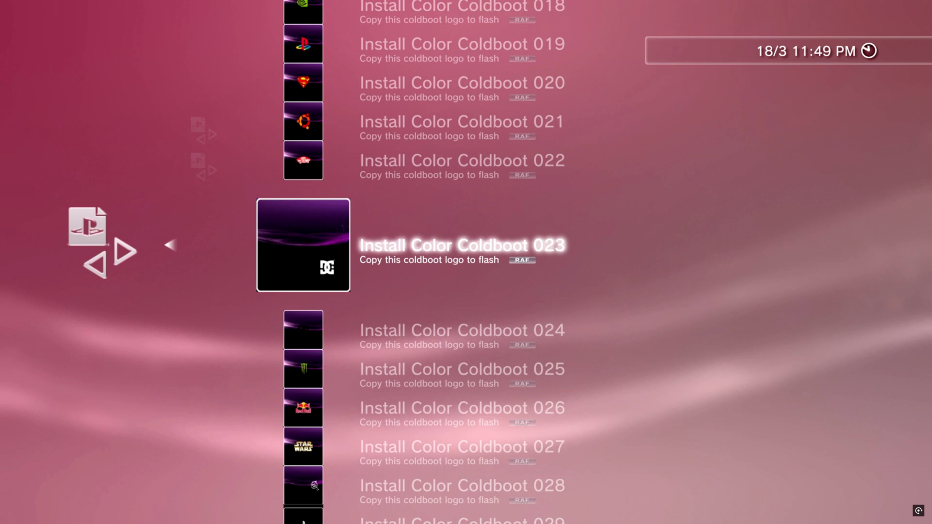
scroll("down", 3)
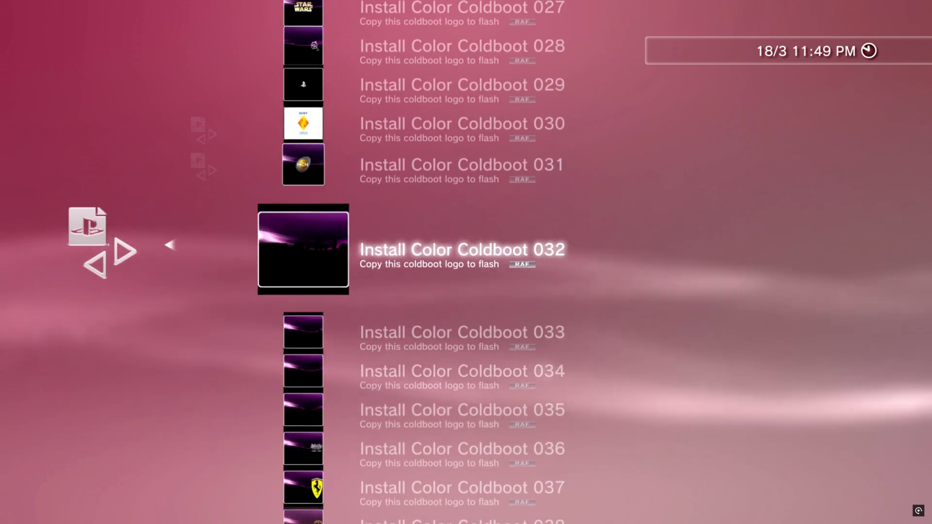
scroll("down", 3)
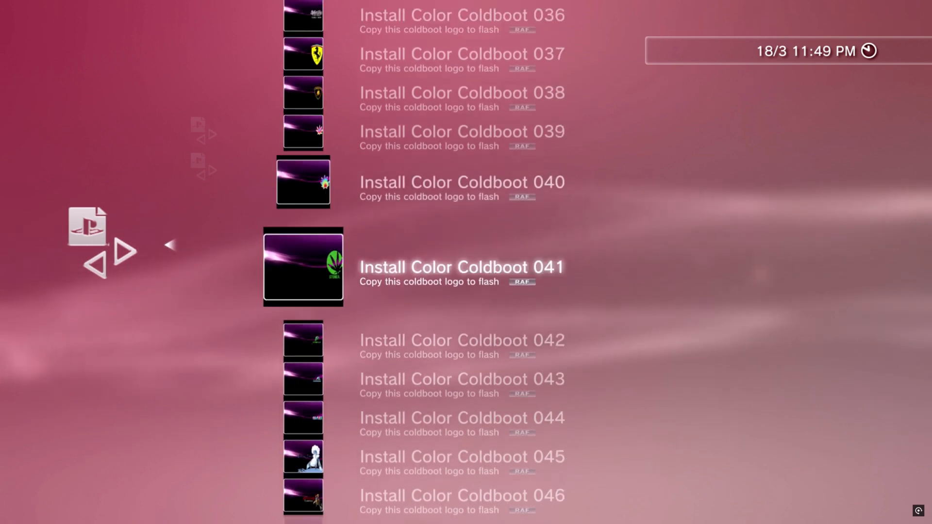
scroll("down", 3)
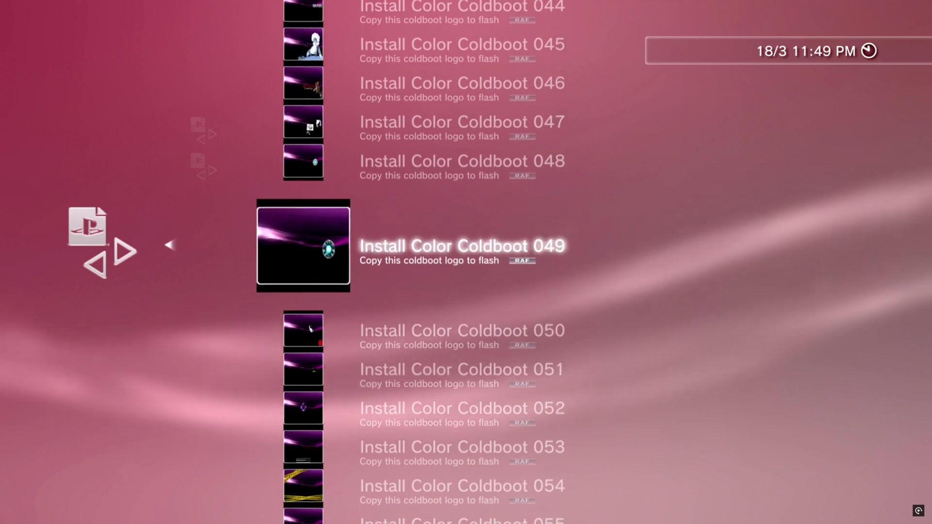
scroll("down", 3)
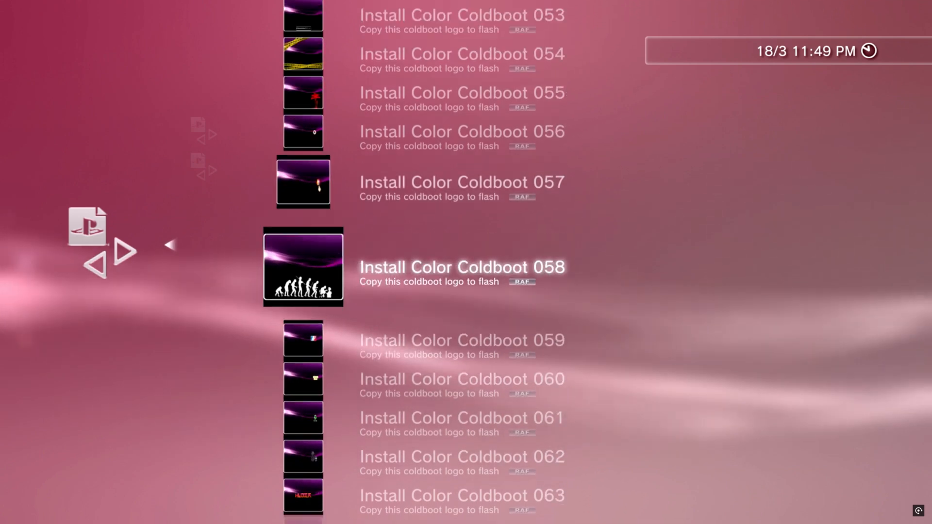
scroll("down", 3)
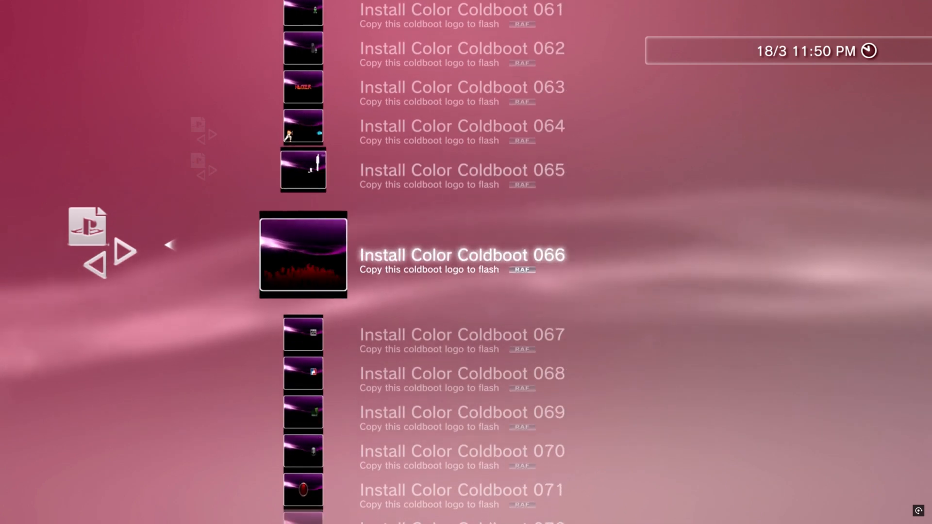
scroll("down", 3)
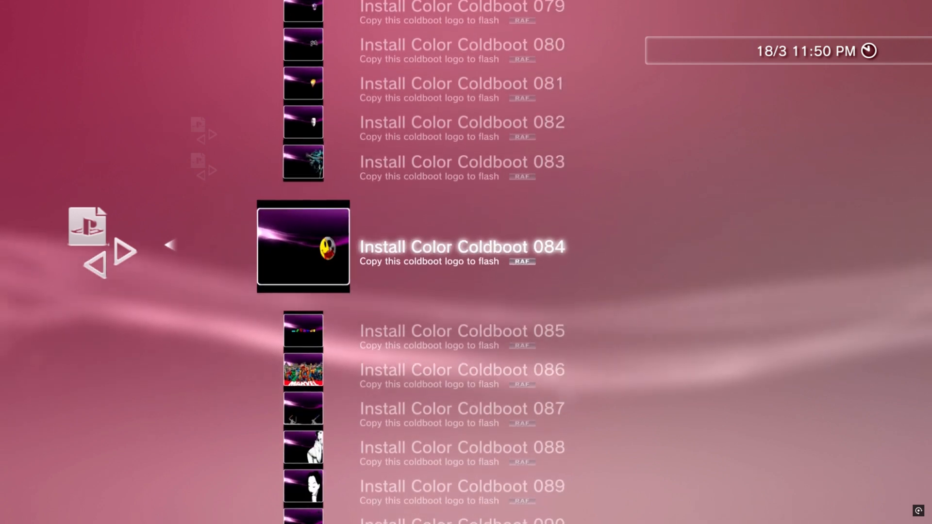
scroll("down", 3)
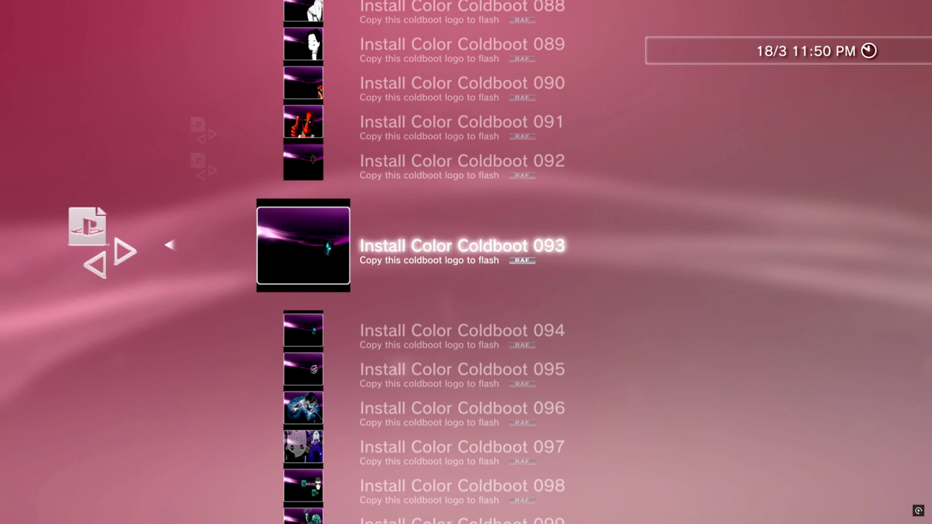
scroll("down", 3)
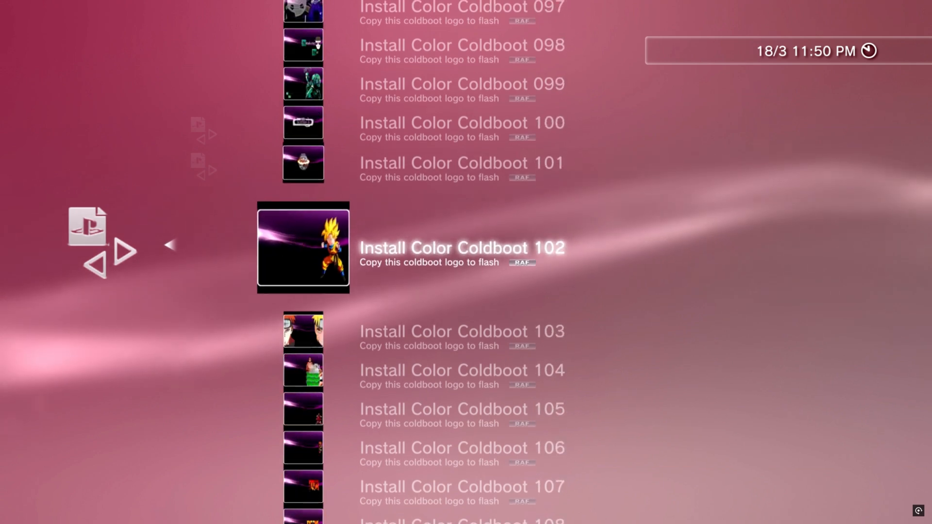
scroll("down", 3)
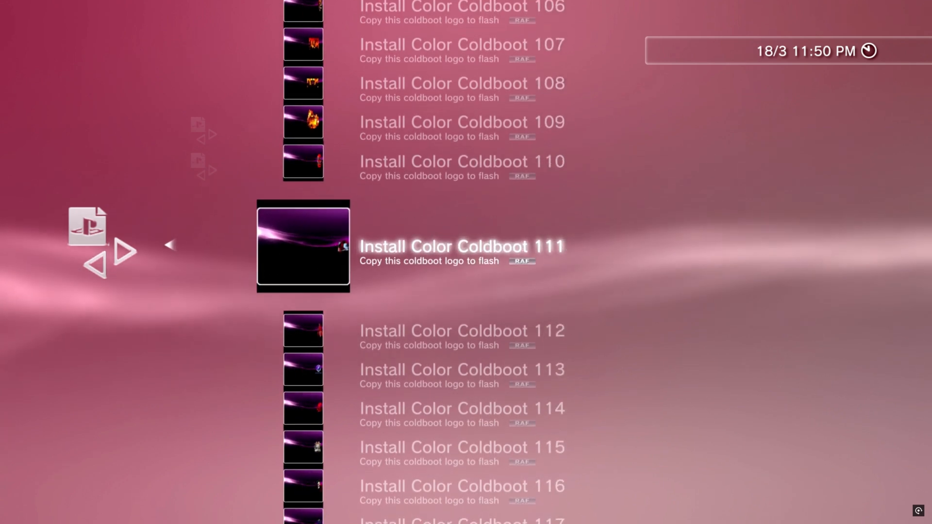
scroll("down", 3)
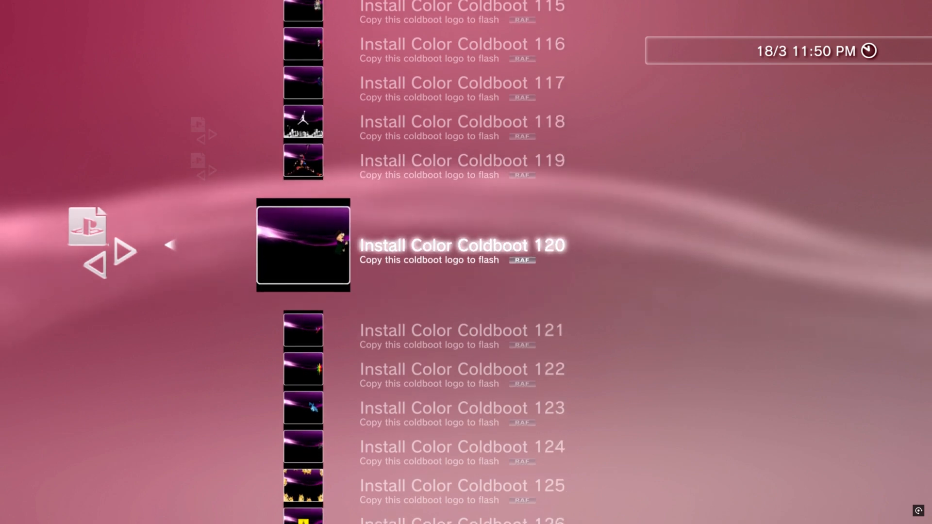
scroll("down", 3)
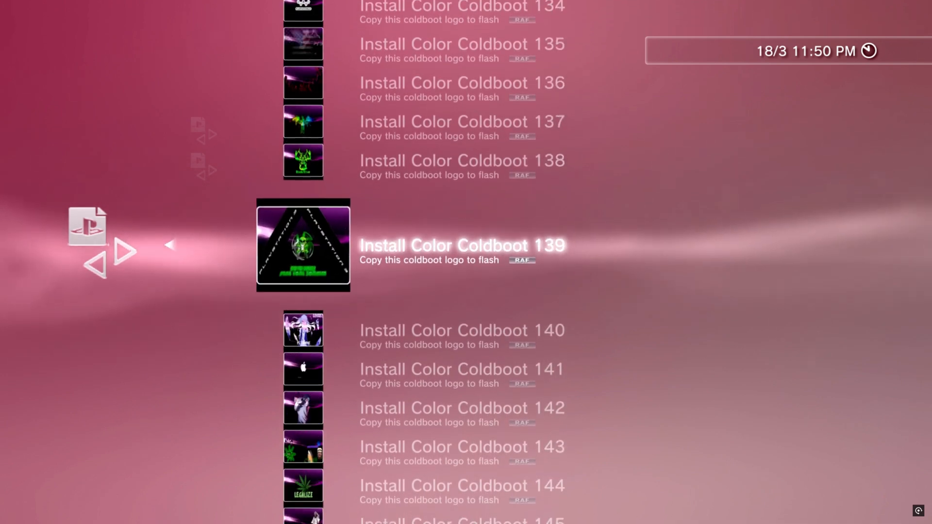
scroll("down", 3)
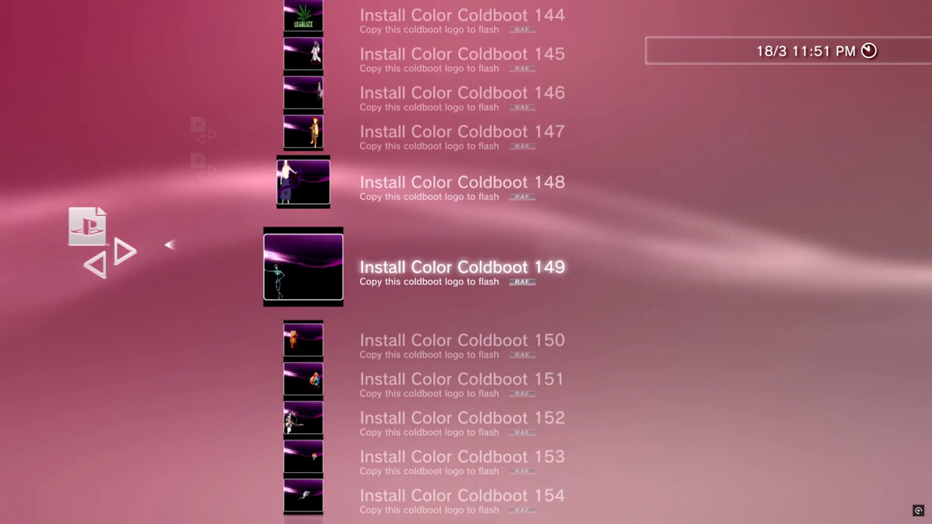
scroll("down", 3)
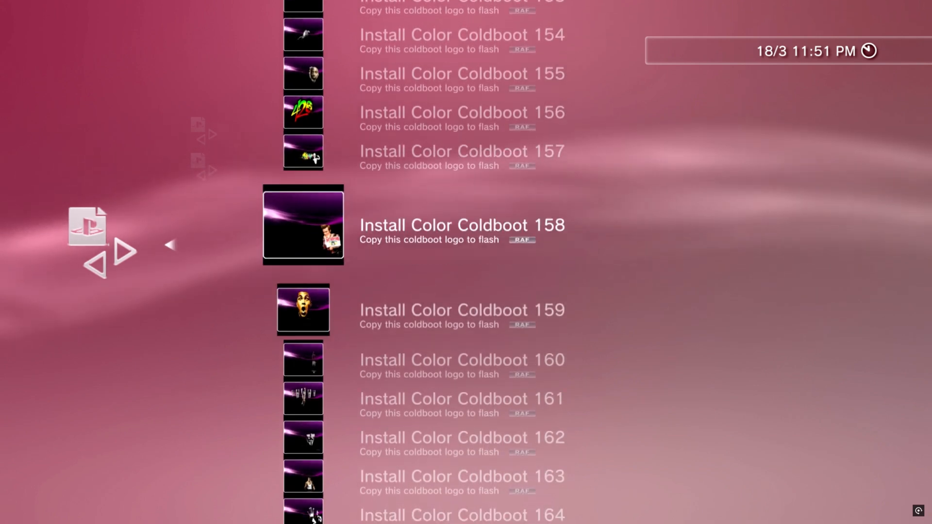
scroll("down", 3)
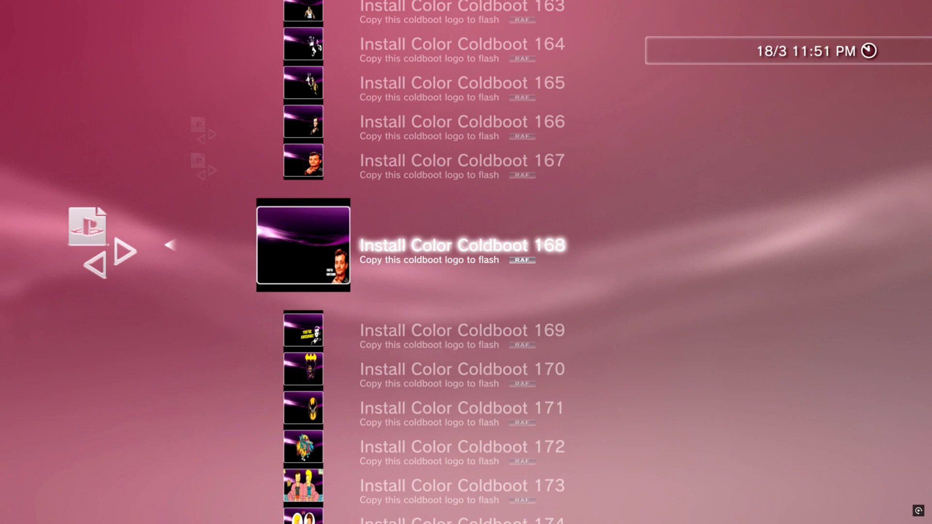
scroll("down", 3)
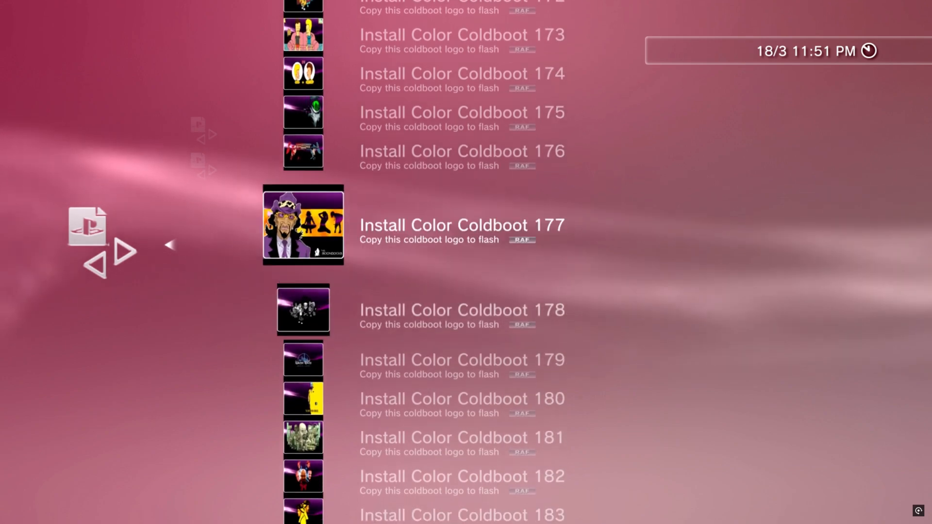
scroll("down", 3)
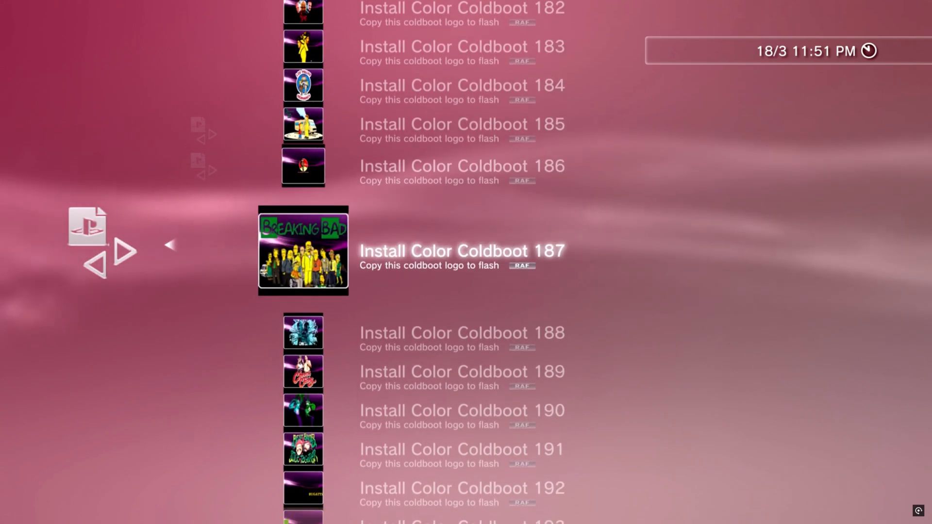
scroll("down", 3)
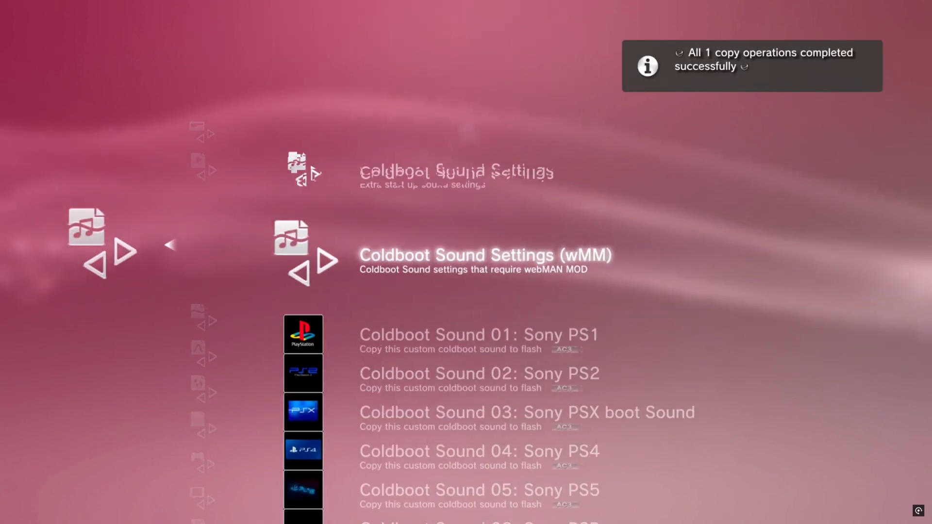
scroll("down", 3)
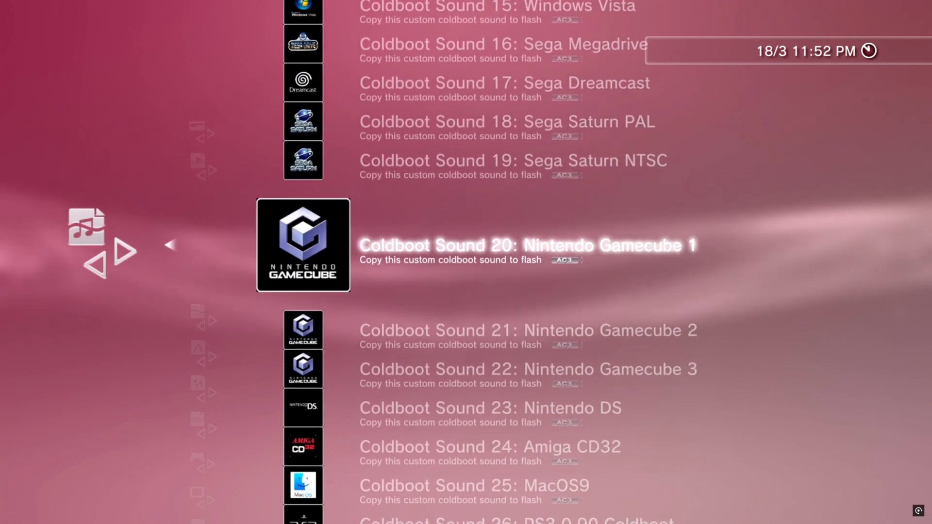
scroll("down", 3)
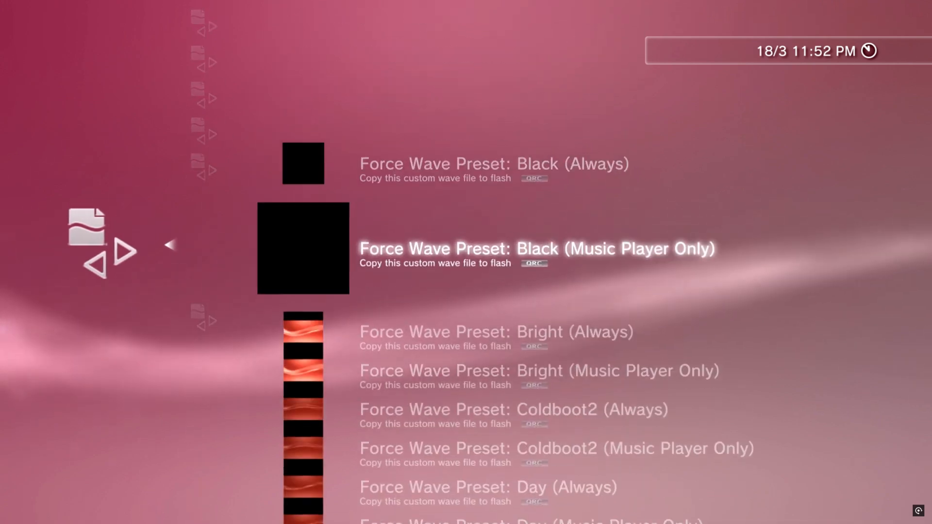
scroll("down", 3)
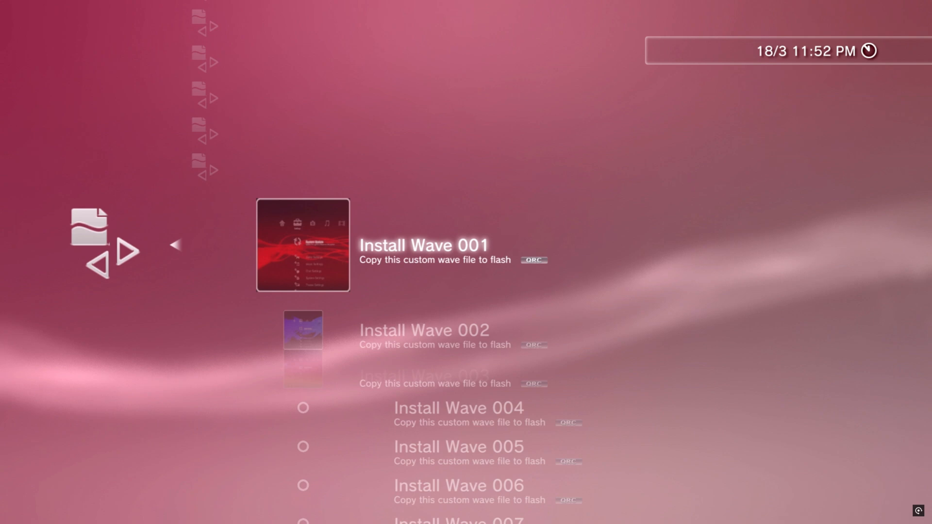
scroll("down", 3)
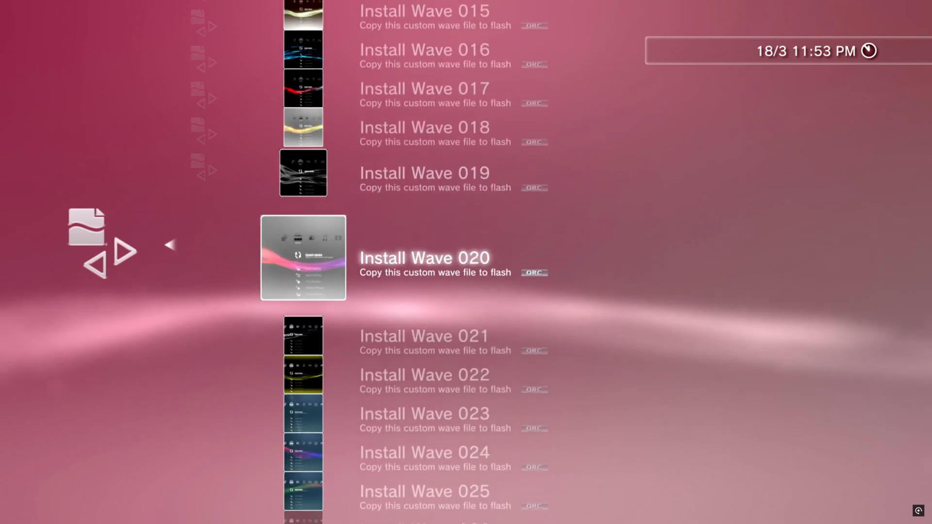
scroll("down", 3)
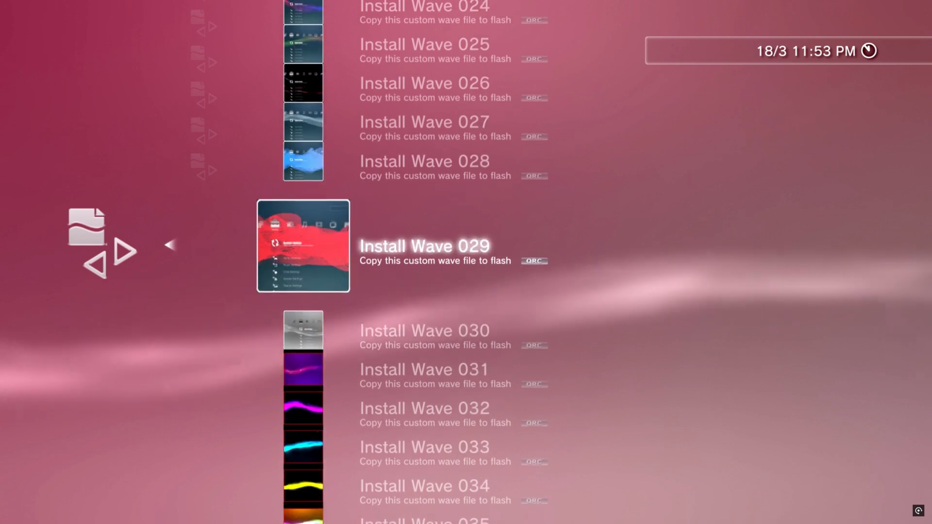
scroll("down", 3)
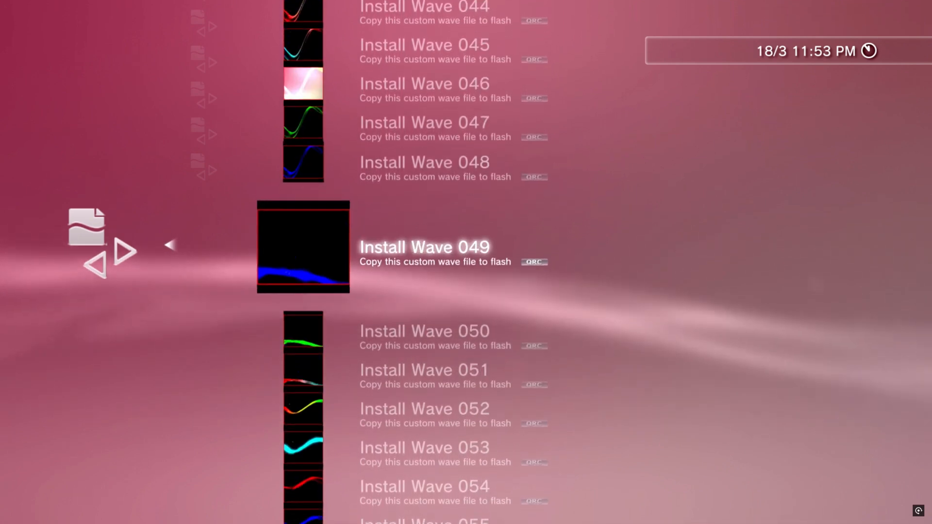
scroll("down", 3)
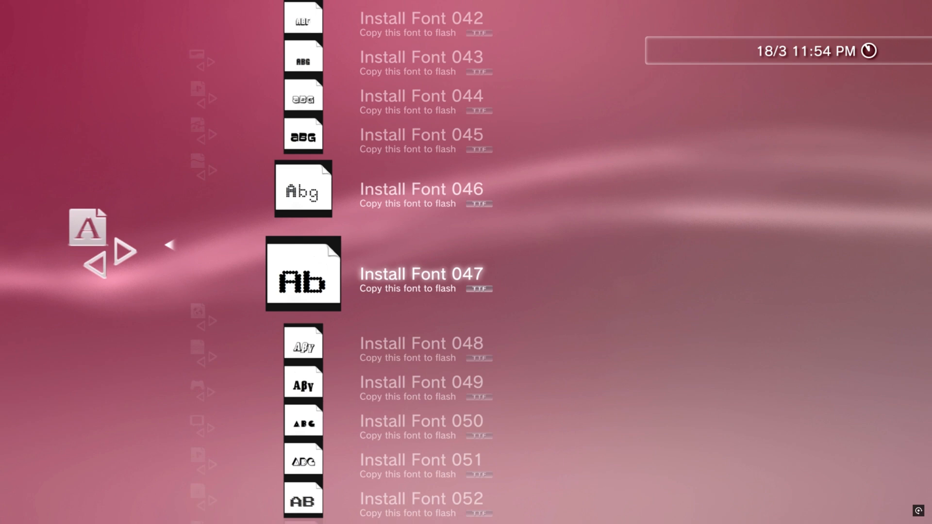
scroll("down", 3)
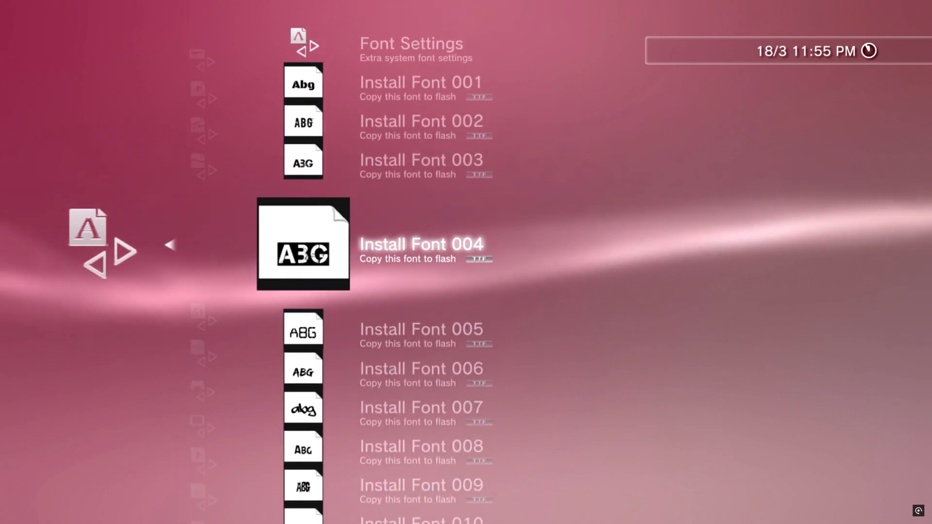
scroll("down", 3)
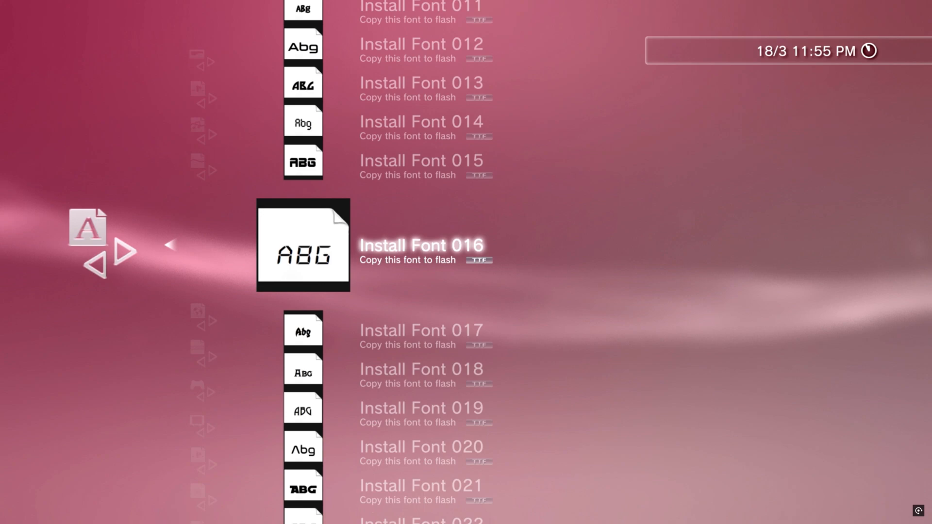